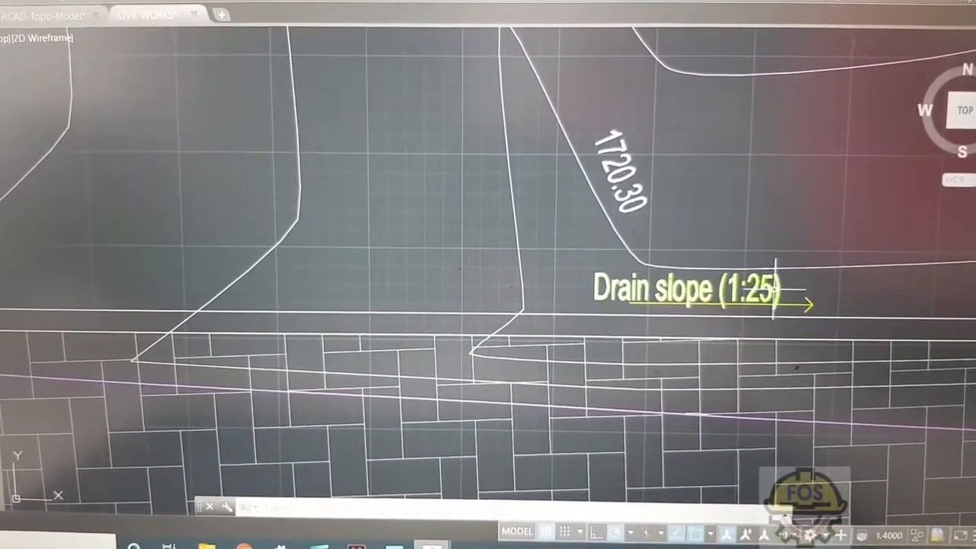
pyautogui.scroll(3)
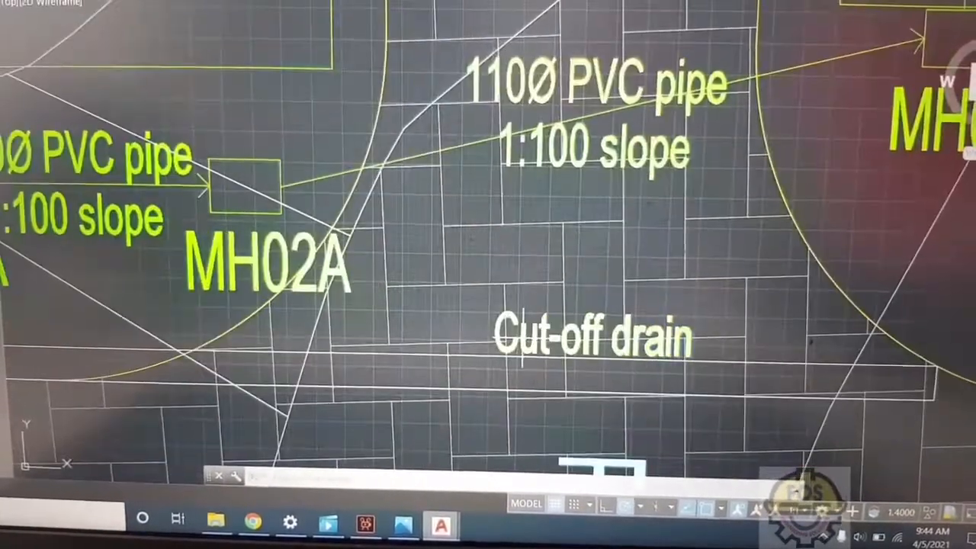
pyautogui.scroll(-3)
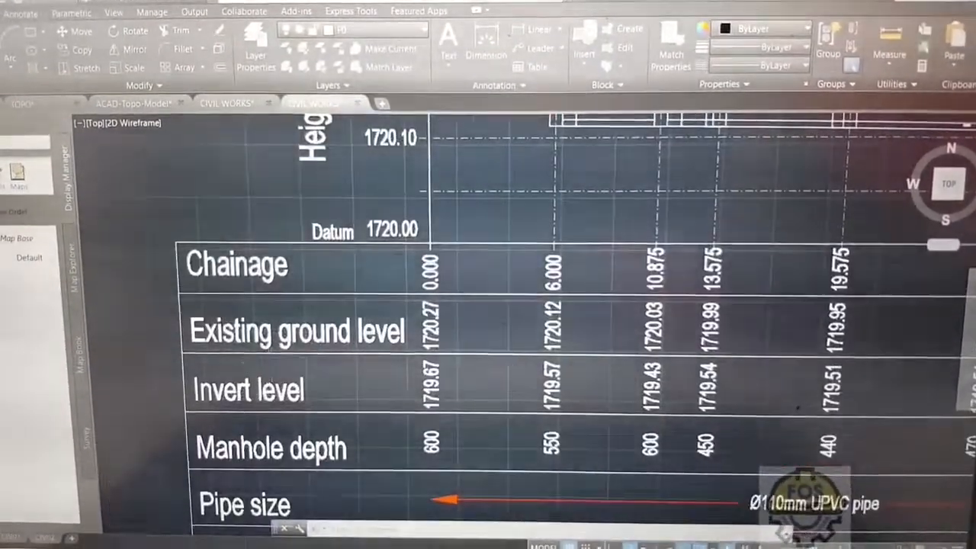
pyautogui.scroll(-3)
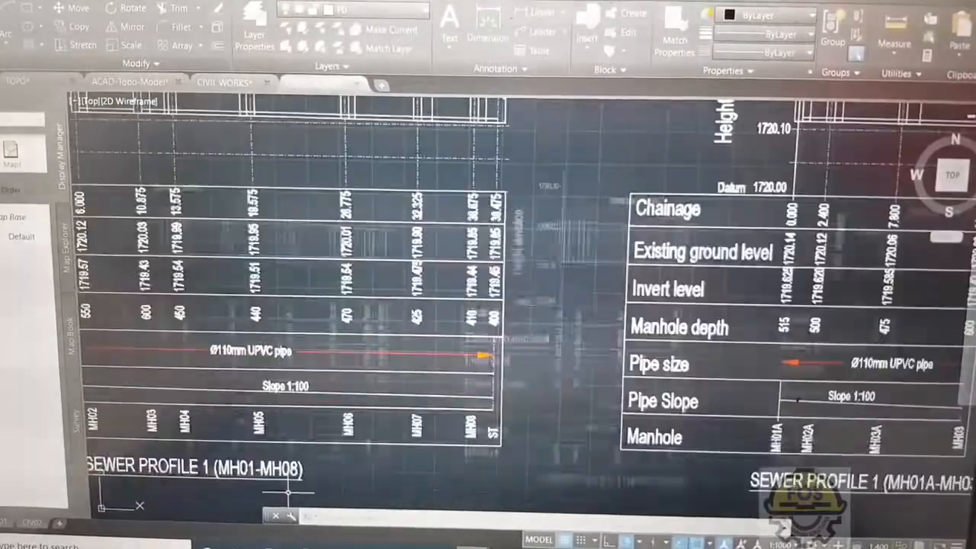
pyautogui.scroll(-3)
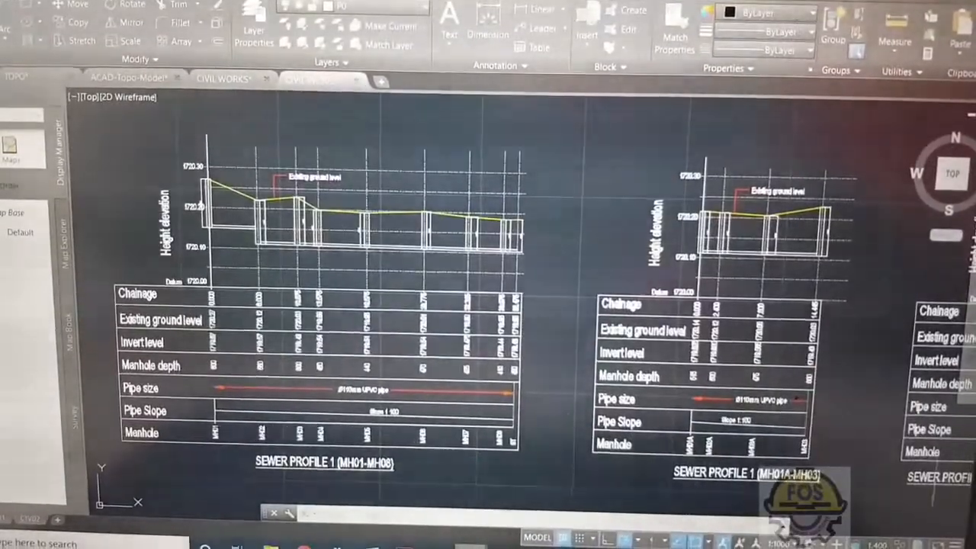
pyautogui.scroll(-3)
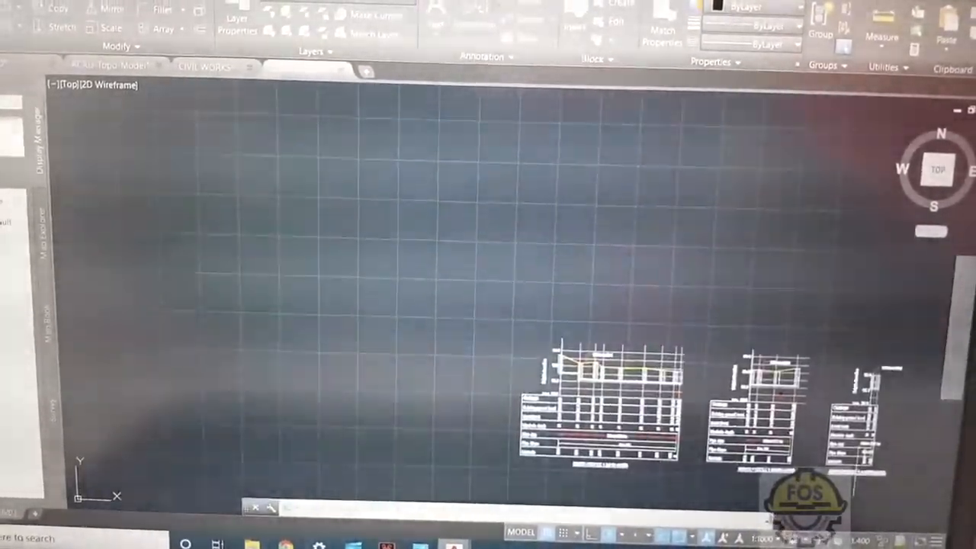